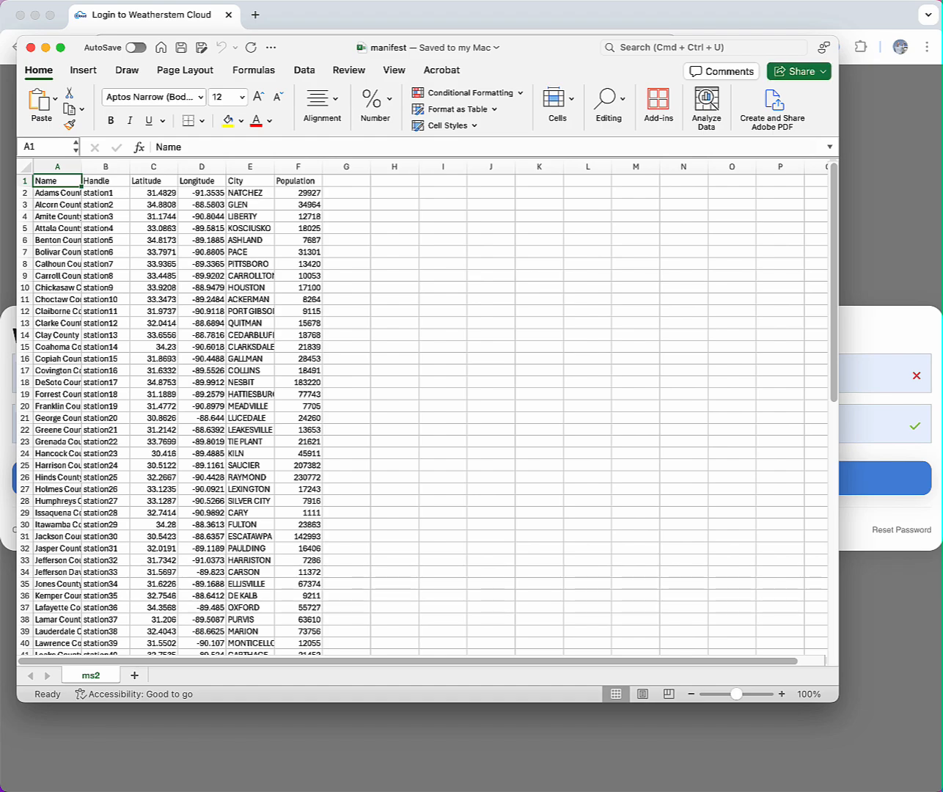
# Widen column A to fit county names and review the Latitude, Longitude and City columns.
pyautogui.scroll(-3)
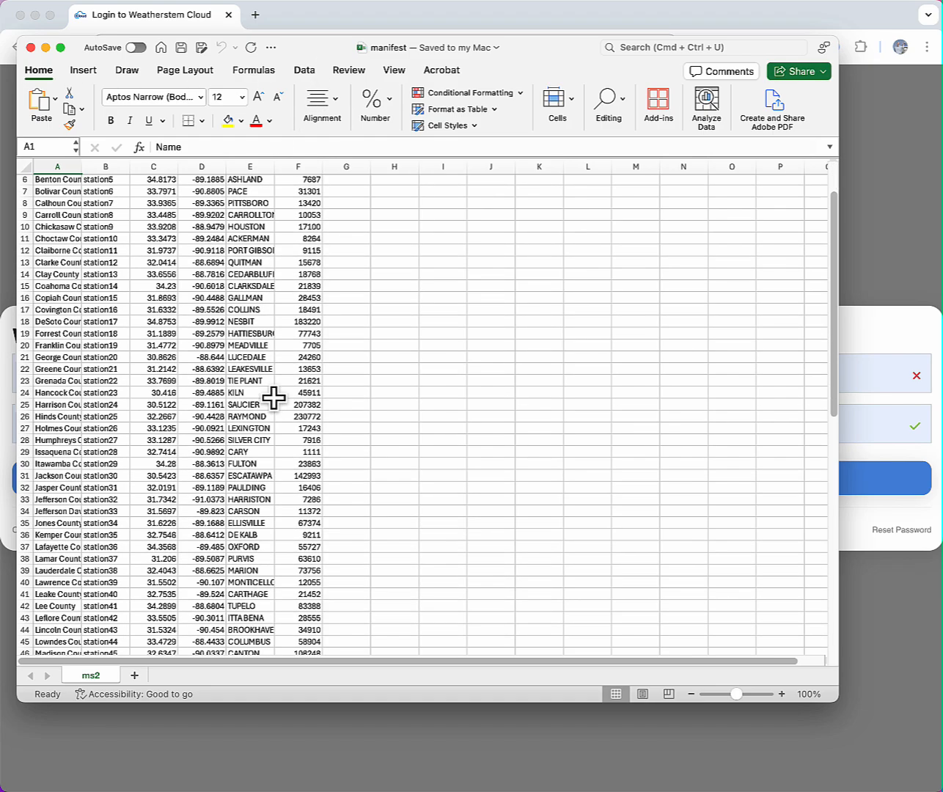
pyautogui.scroll(-3)
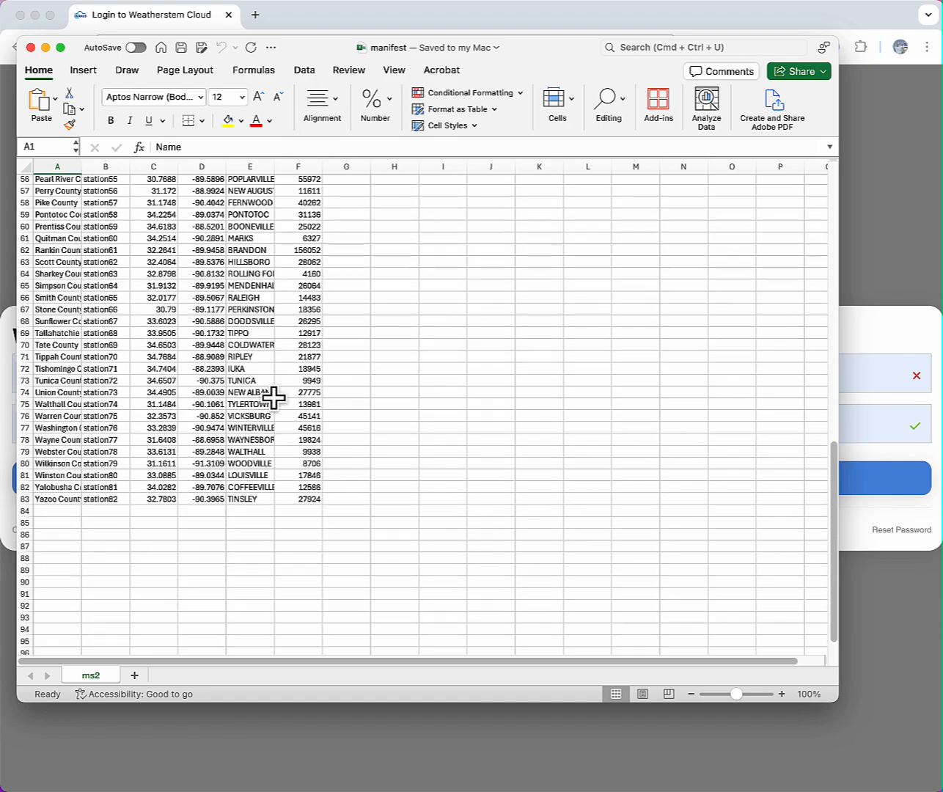
pyautogui.scroll(3)
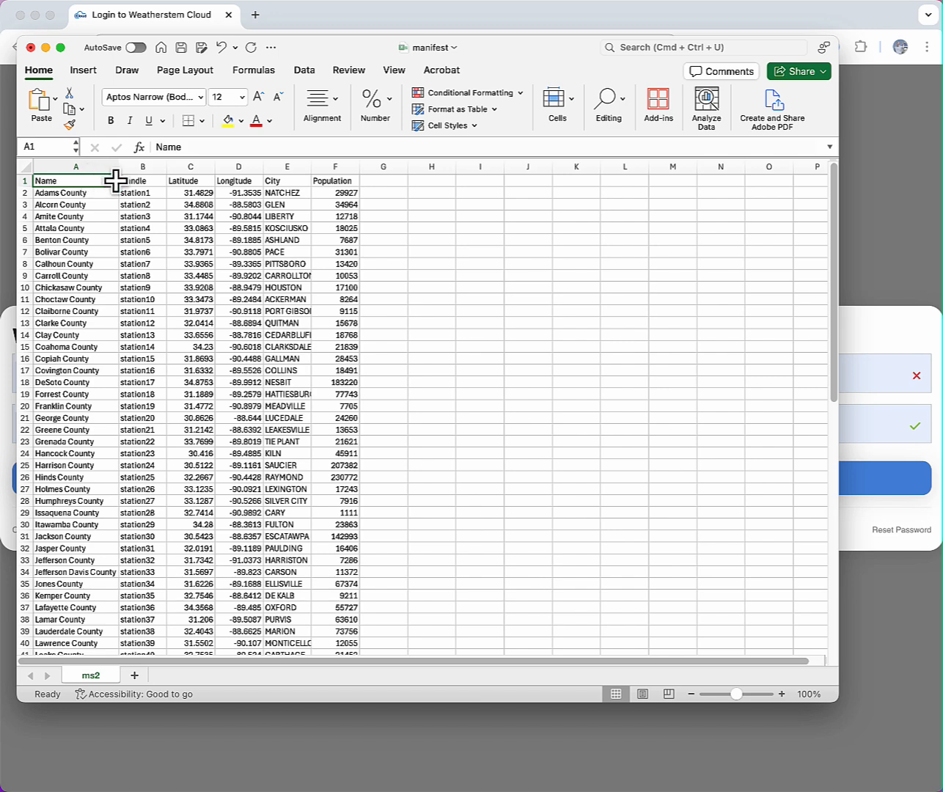
pyautogui.click(142, 180)
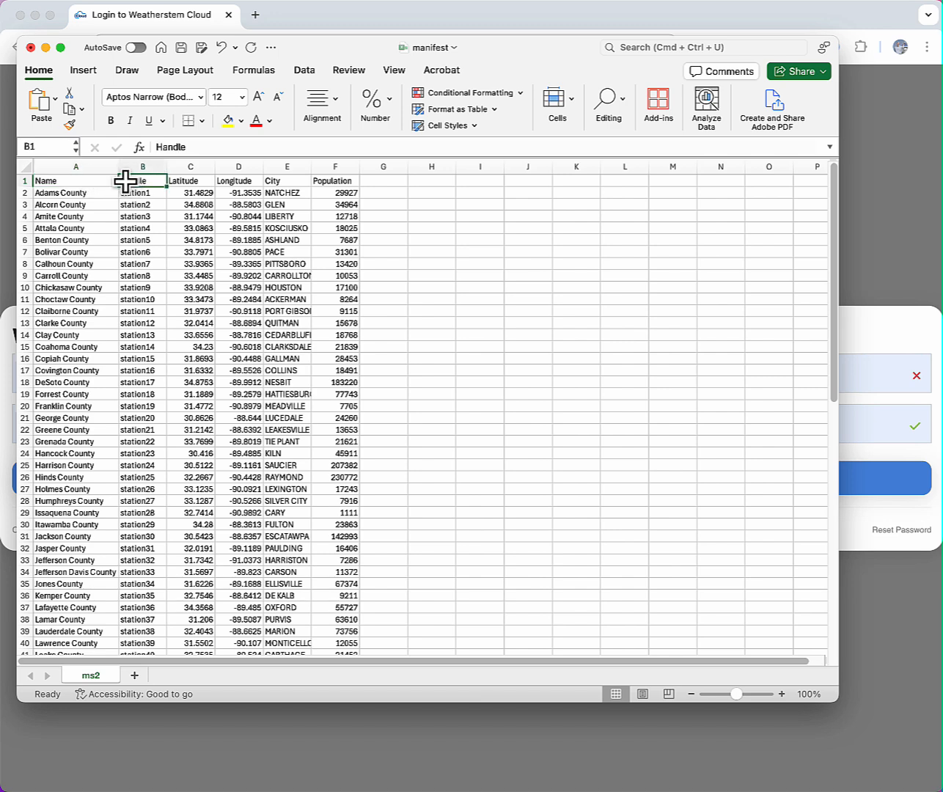
pyautogui.moveTo(142, 193); pyautogui.dragTo(142, 217)
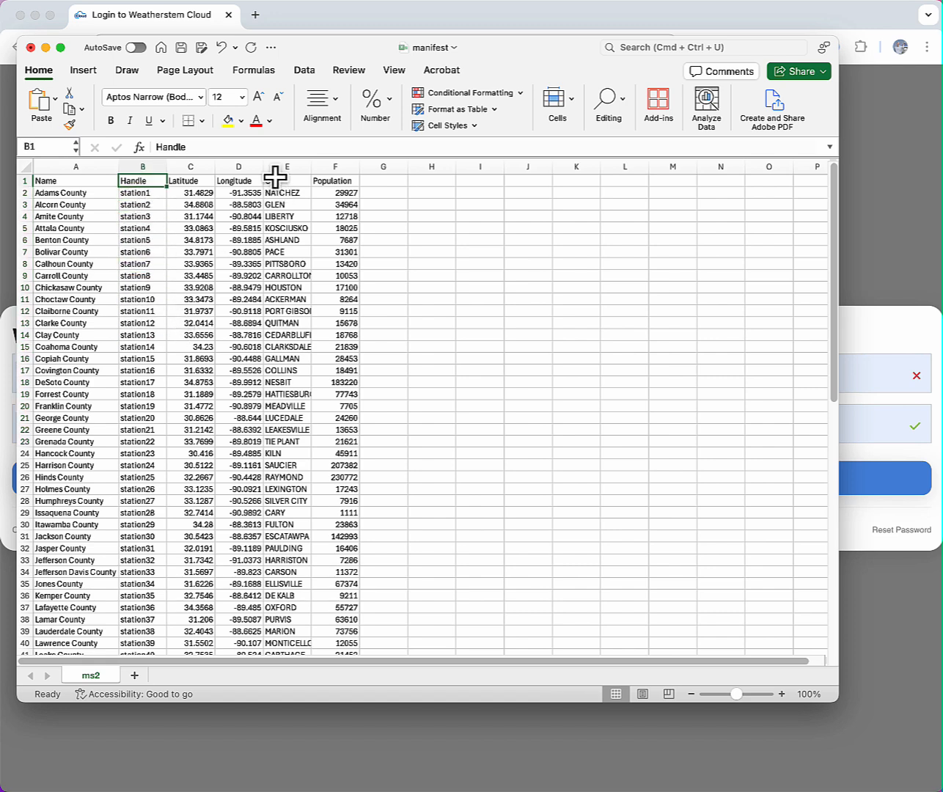
pyautogui.moveTo(191, 180); pyautogui.dragTo(238, 180)
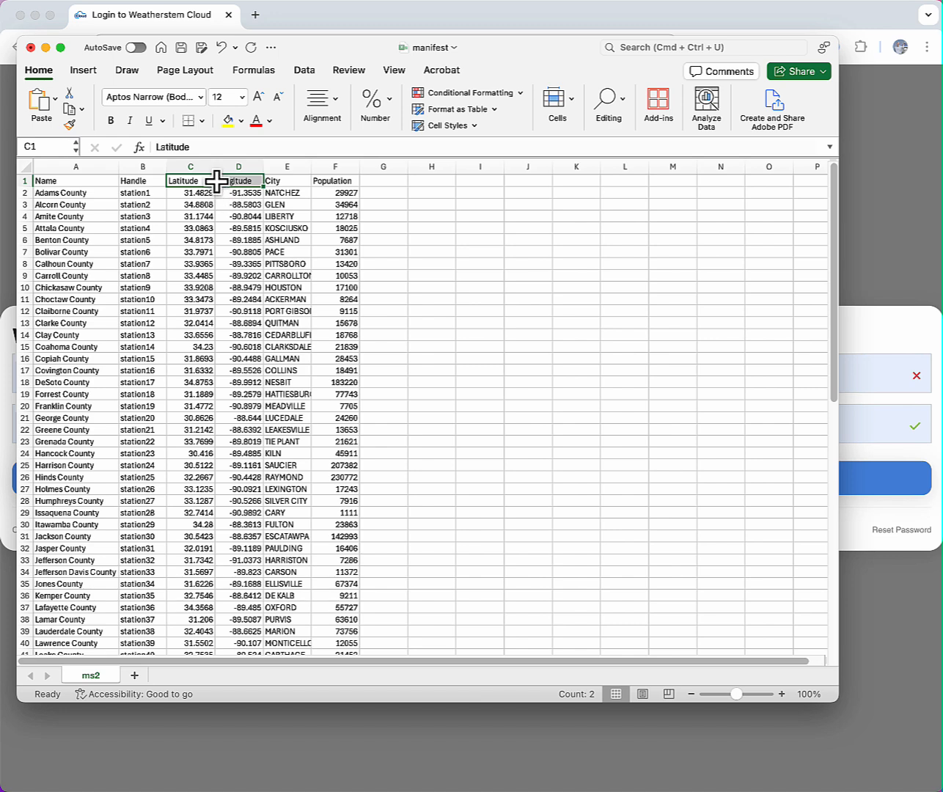
pyautogui.moveTo(190, 180); pyautogui.dragTo(198, 264)
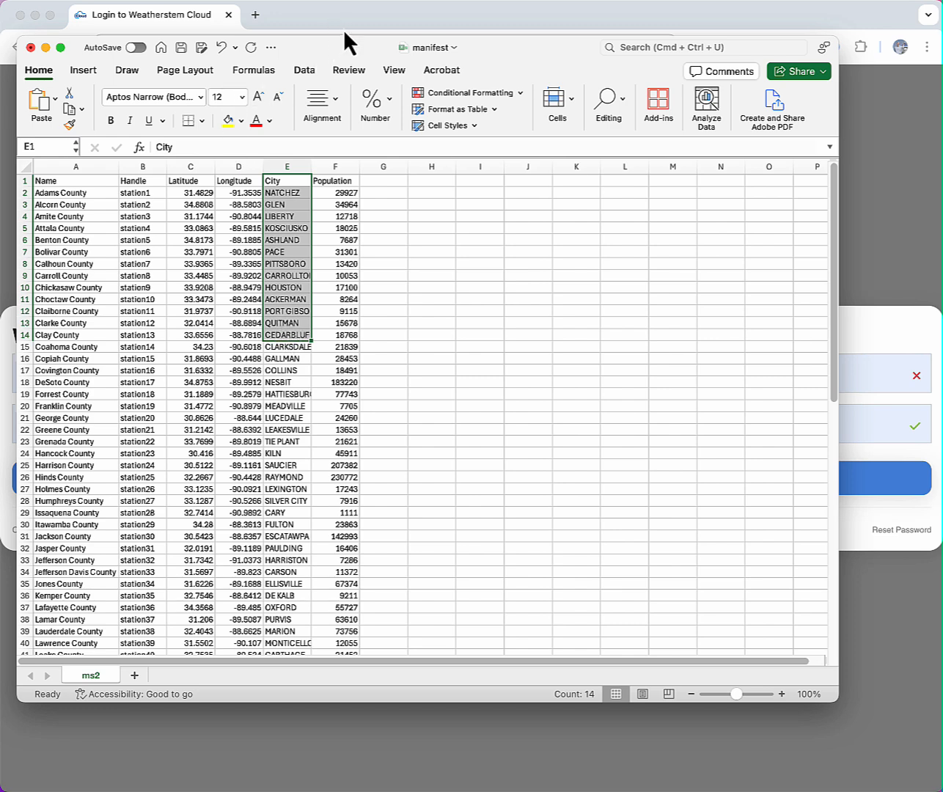
pyautogui.moveTo(349, 41)
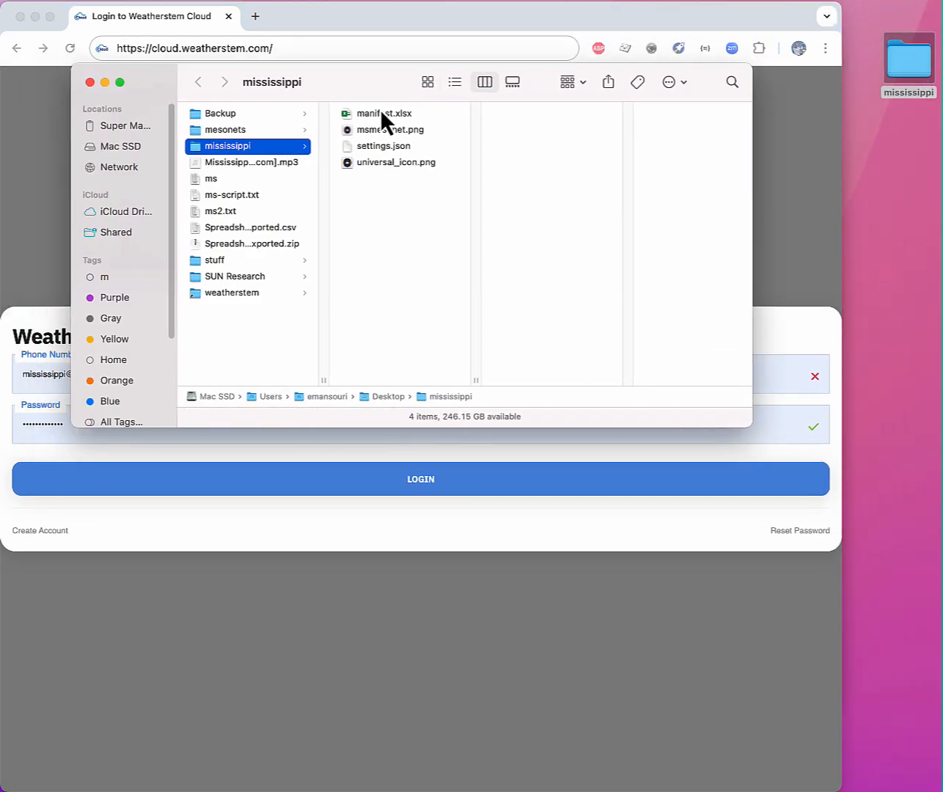
# Preview manifest.xlsx, msmesonet.png, settings.json and universal_icon.png in the mississippi folder.
pyautogui.click(384, 113)
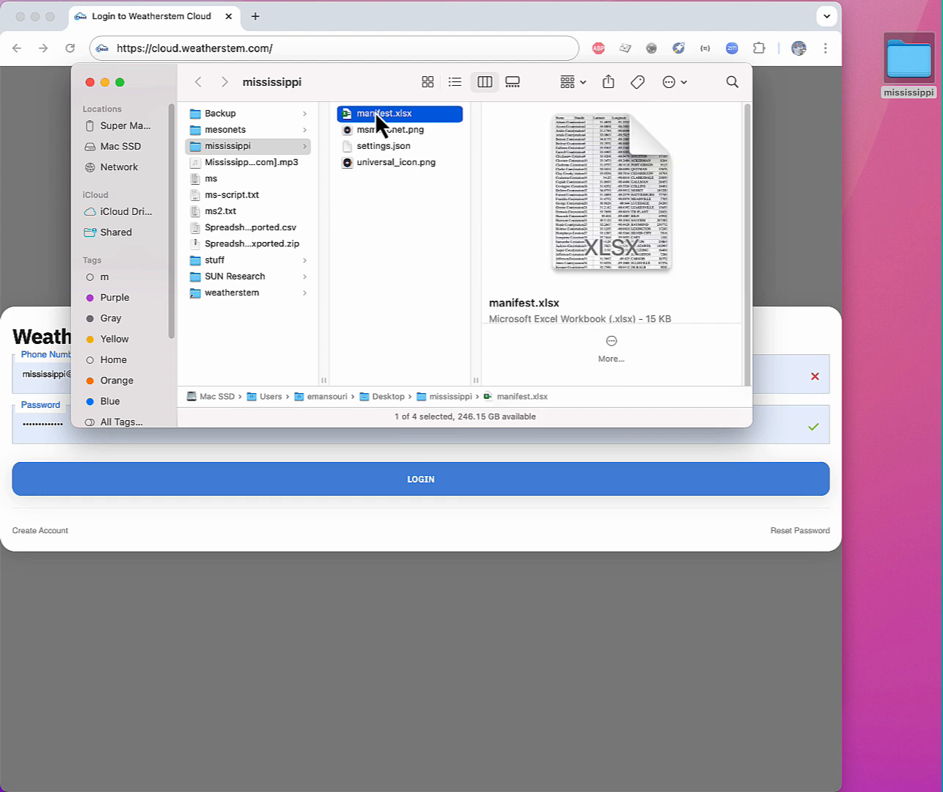
pyautogui.click(389, 129)
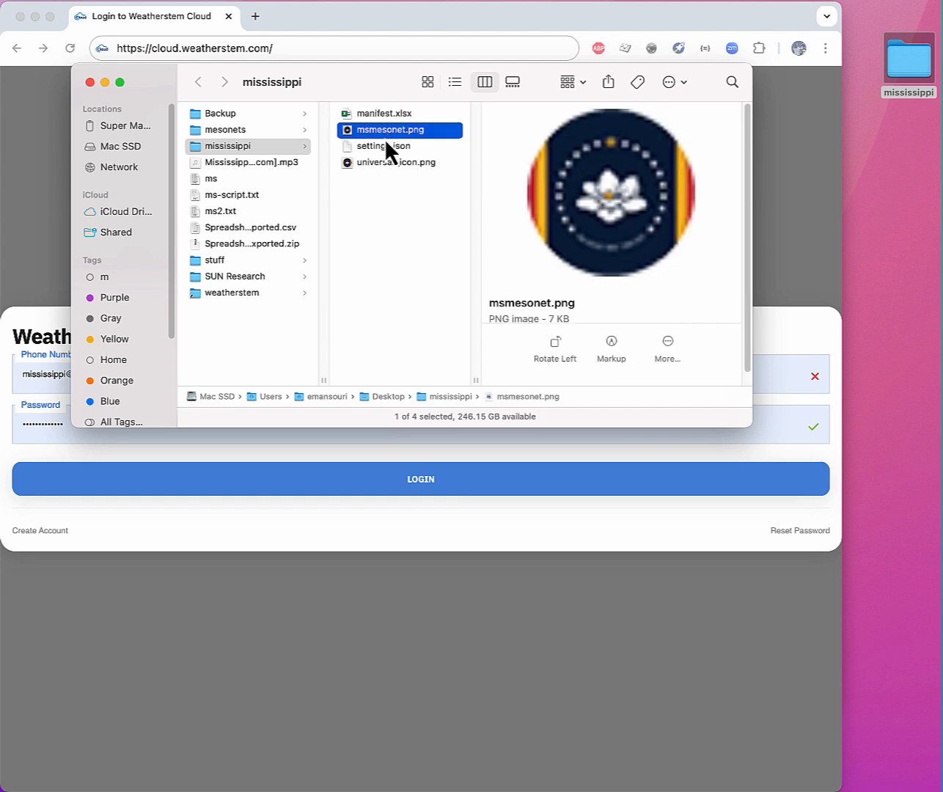
pyautogui.click(381, 147)
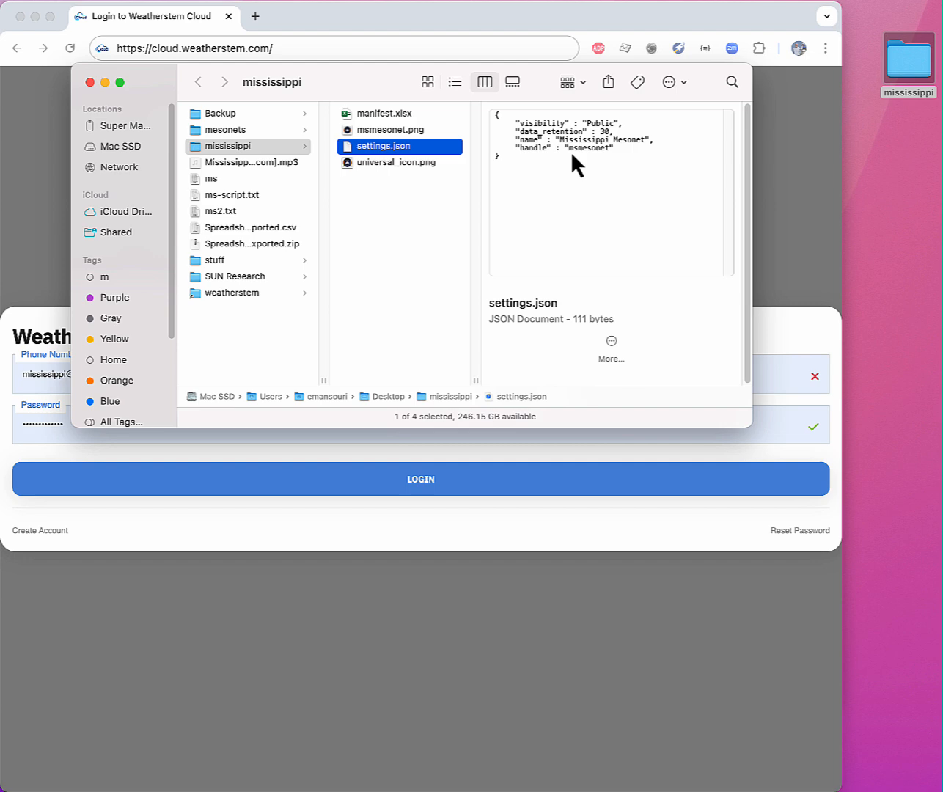
pyautogui.moveTo(414, 102)
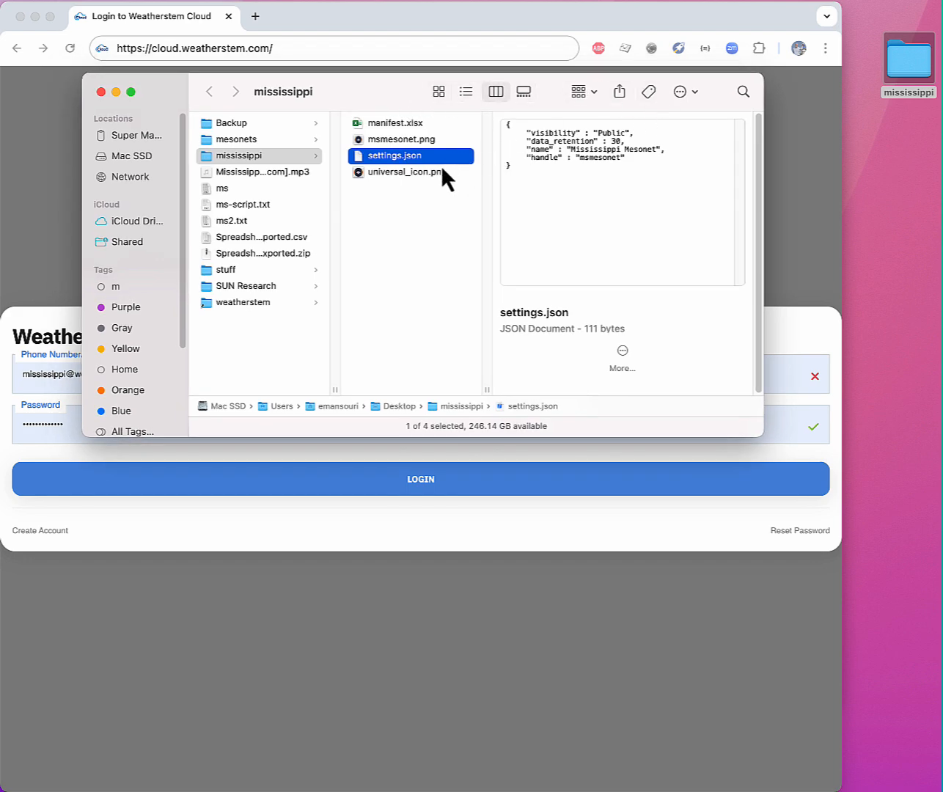
pyautogui.click(407, 173)
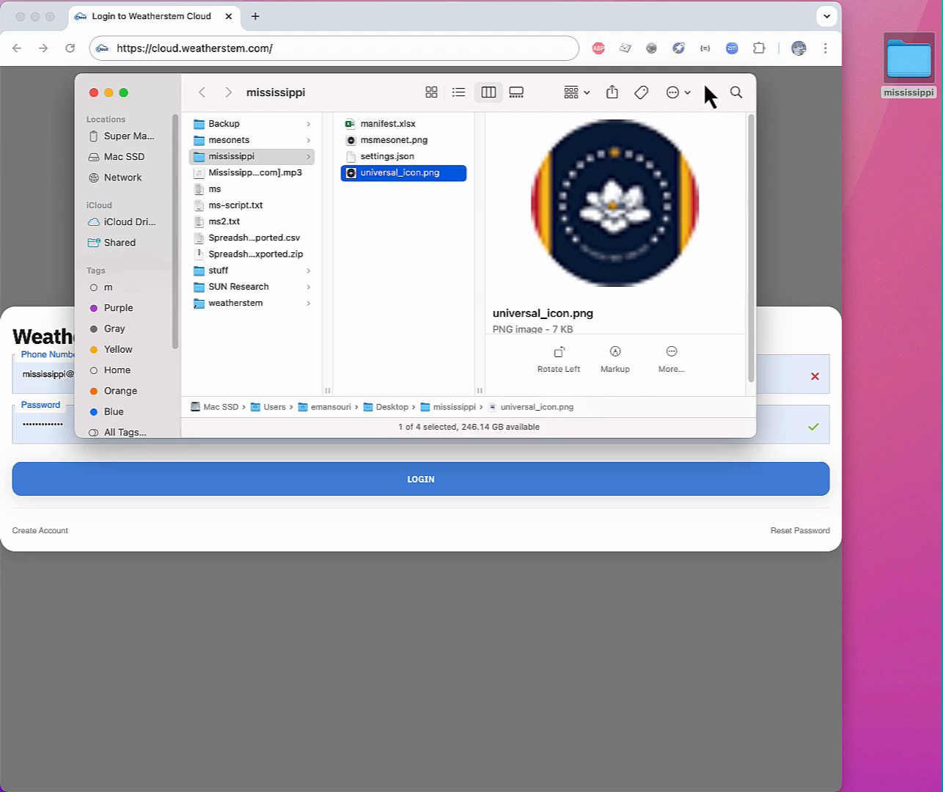
pyautogui.rightClick(908, 59)
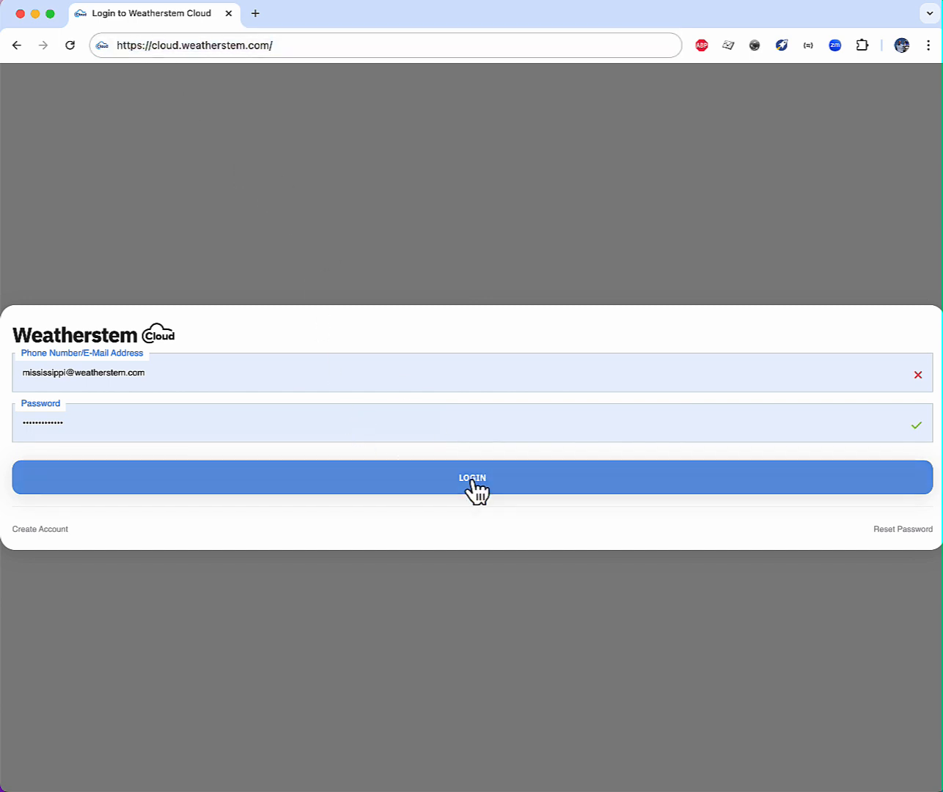
# Log in as Mississippi Mesonet and show the empty Mesonets I Own table.
pyautogui.click(82, 373)
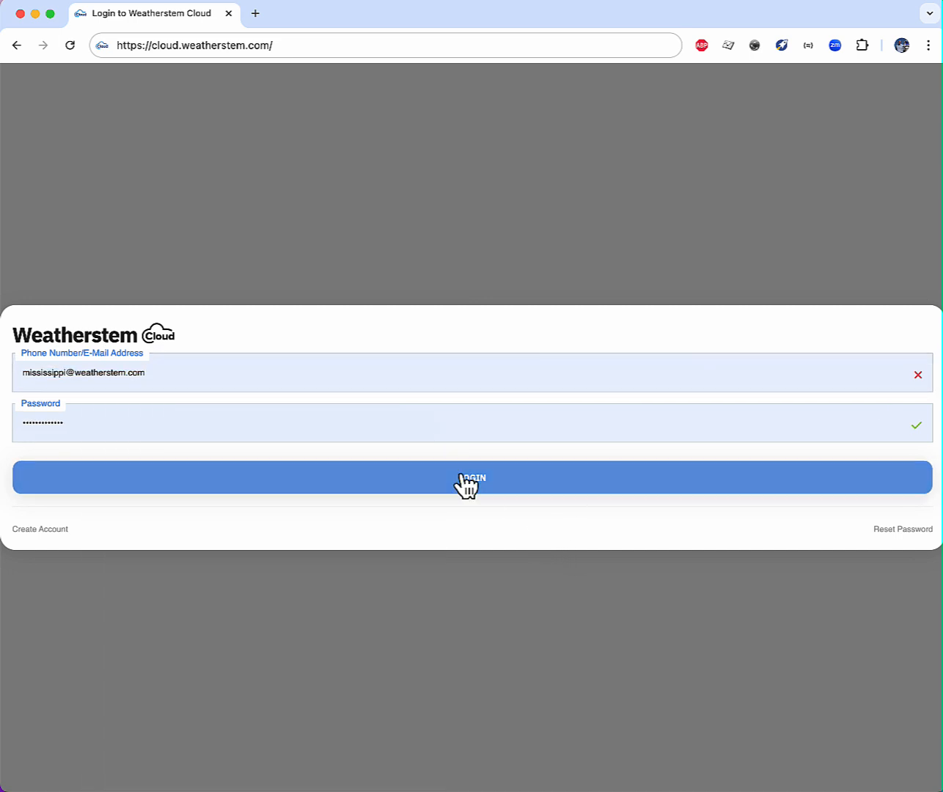
pyautogui.click(472, 478)
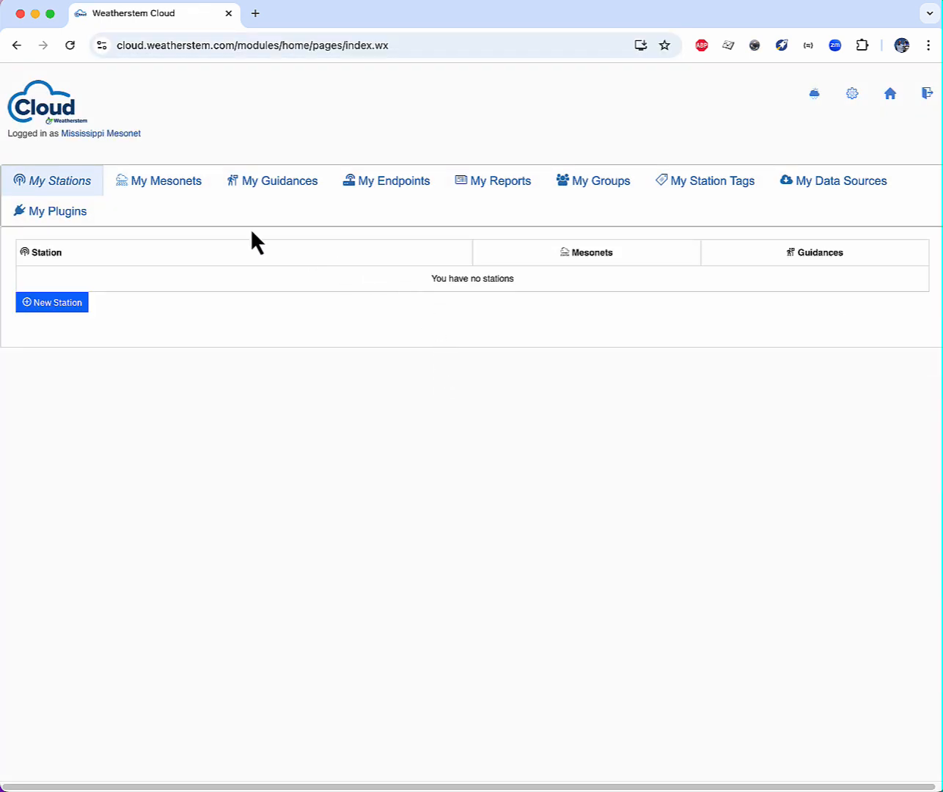
pyautogui.click(166, 180)
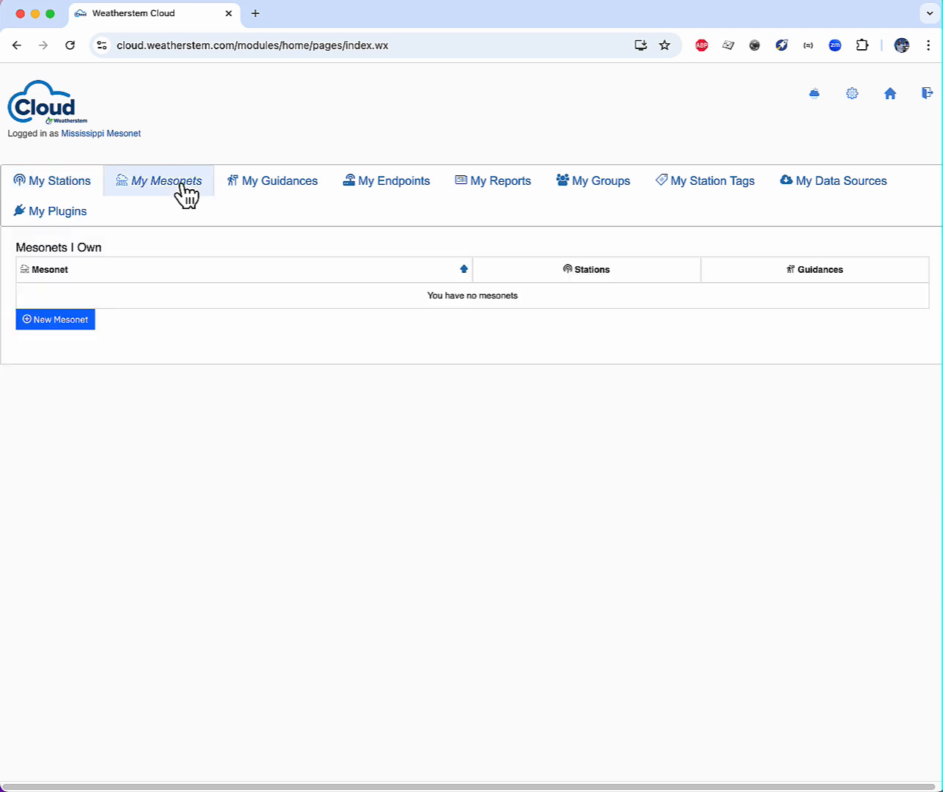
pyautogui.moveTo(467, 281)
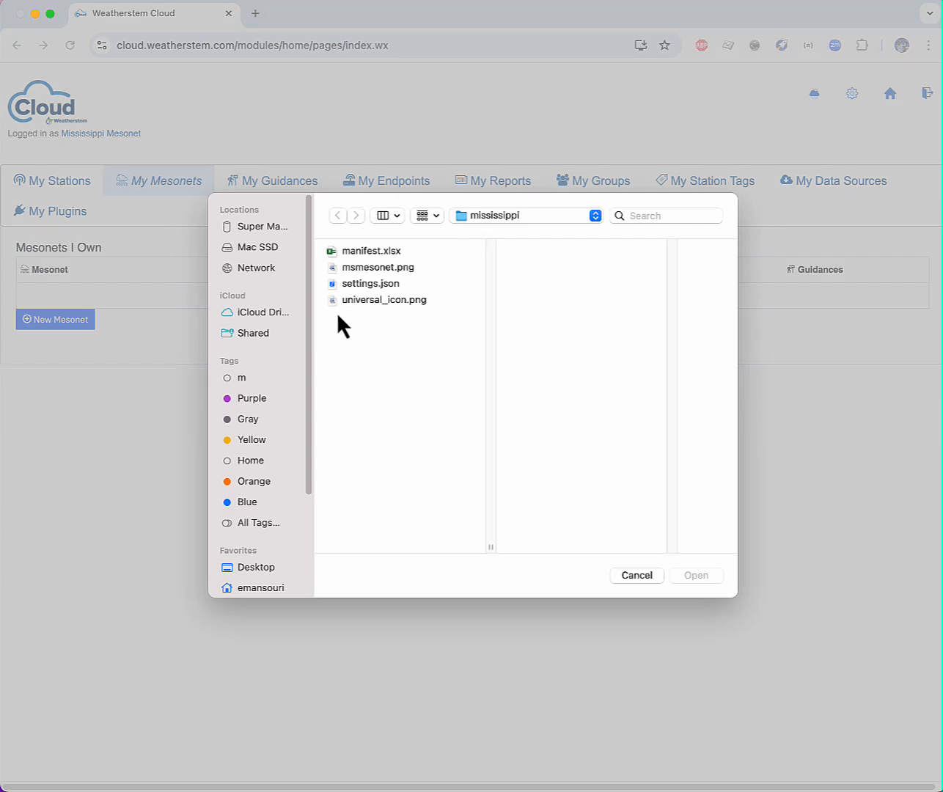
# Create Mississippi Mesonet from mississippi.zip on the Desktop and show its station map.
pyautogui.click(256, 566)
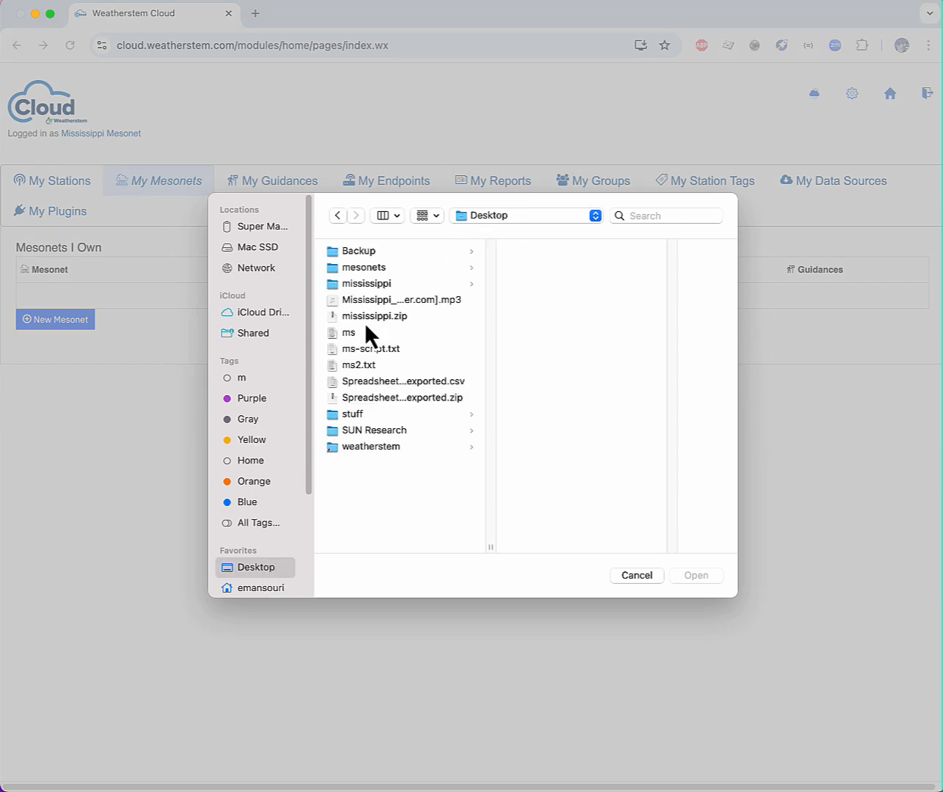
pyautogui.click(372, 316)
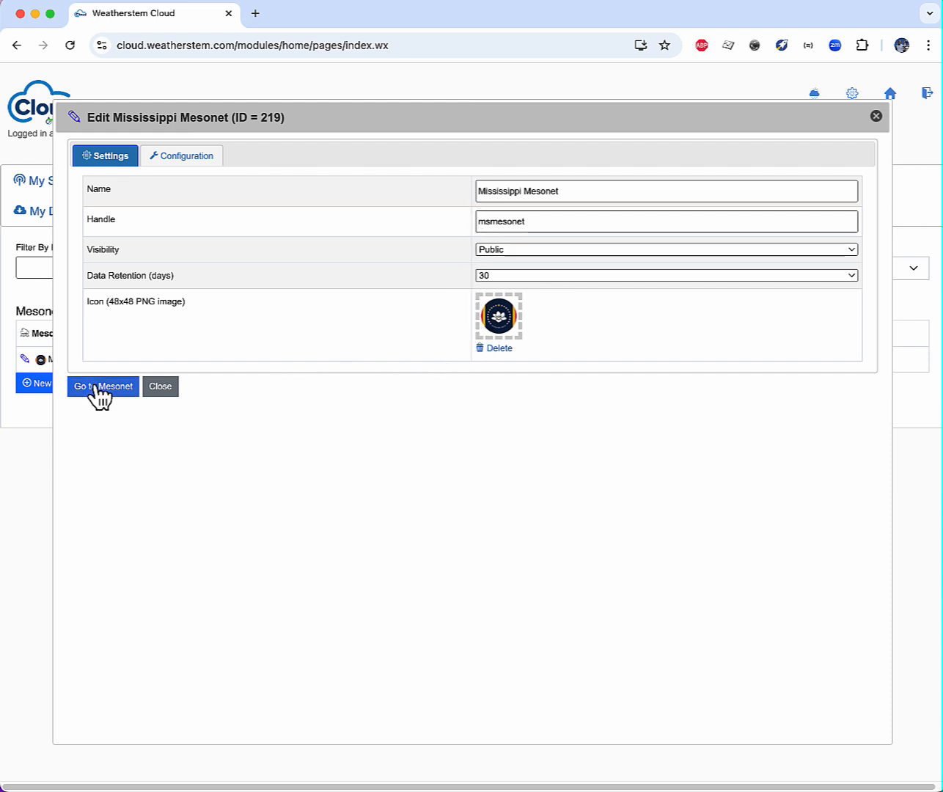
pyautogui.click(103, 387)
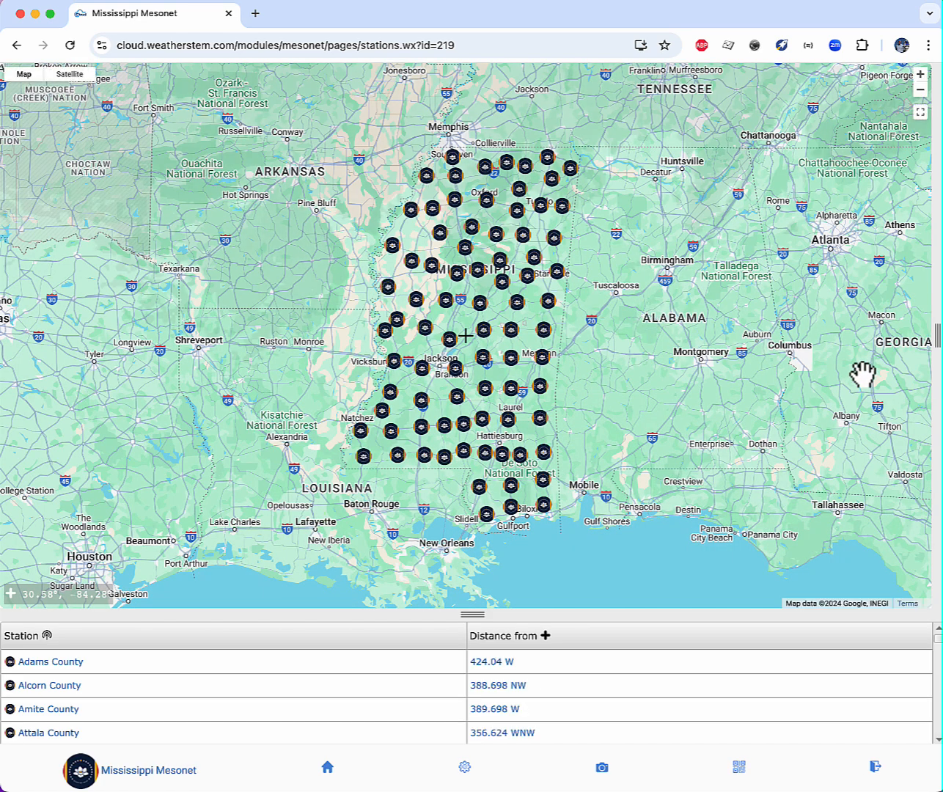
pyautogui.moveTo(472, 612)
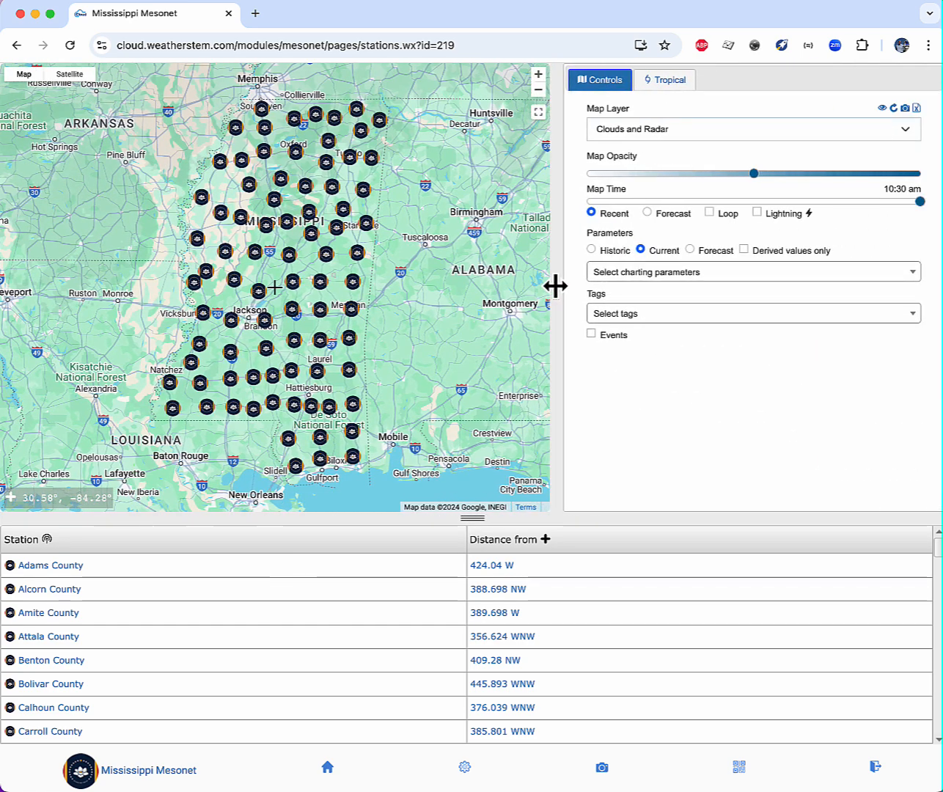
# Add Temperature, Wind Speed and Sulphur Dioxide table columns and enable a map parameter.
pyautogui.click(750, 271)
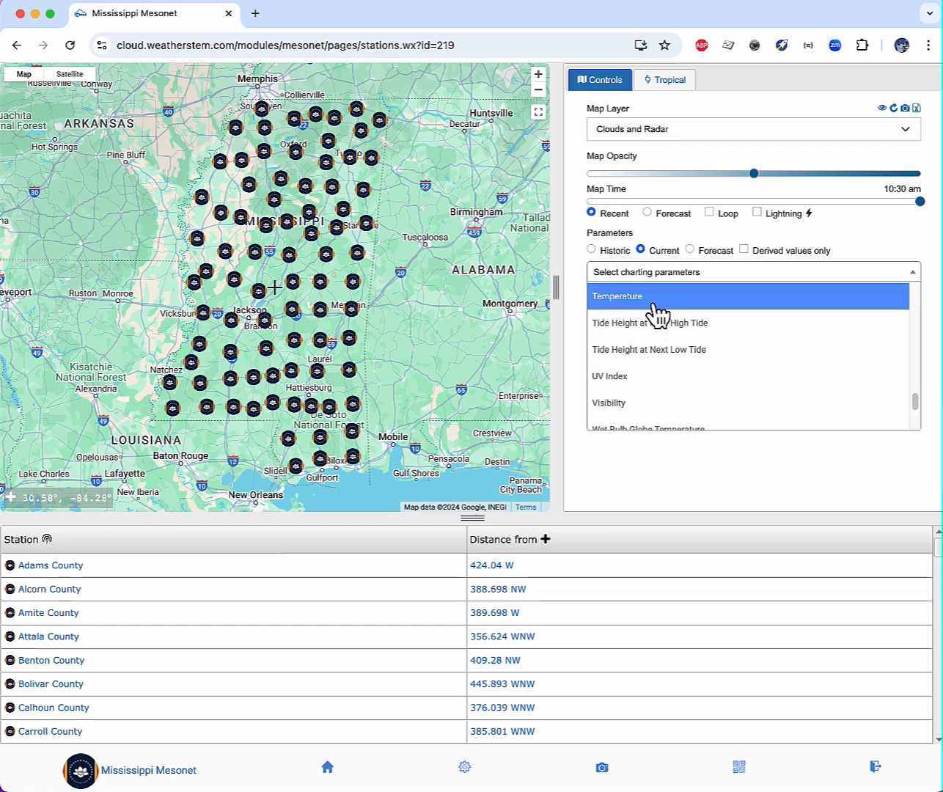
pyautogui.click(619, 296)
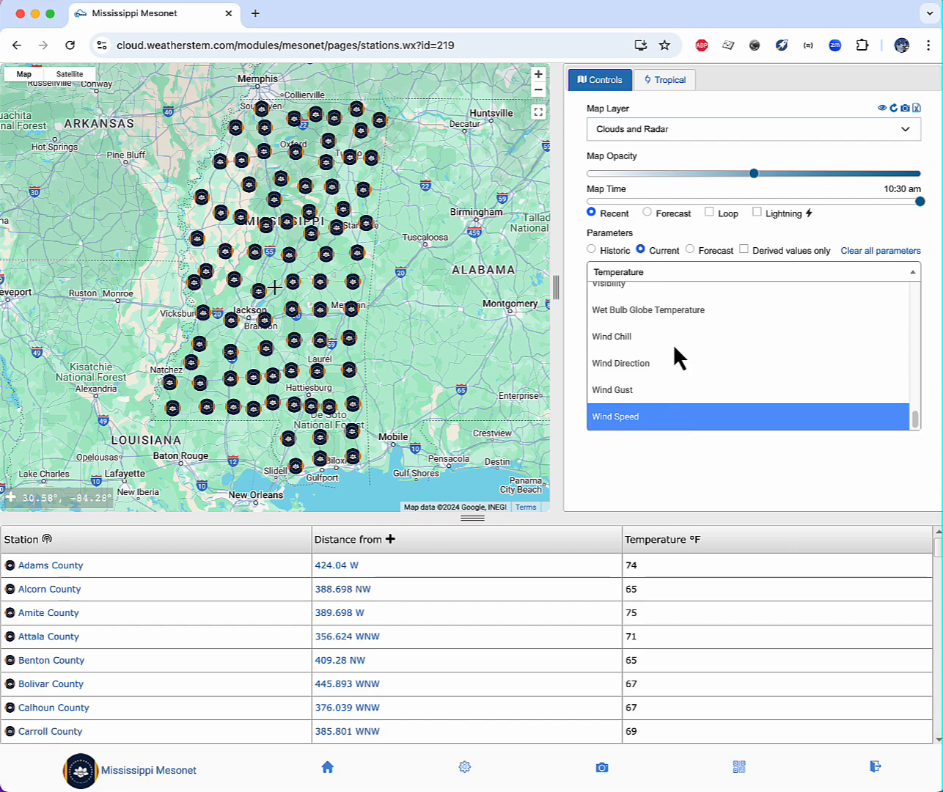
pyautogui.click(615, 417)
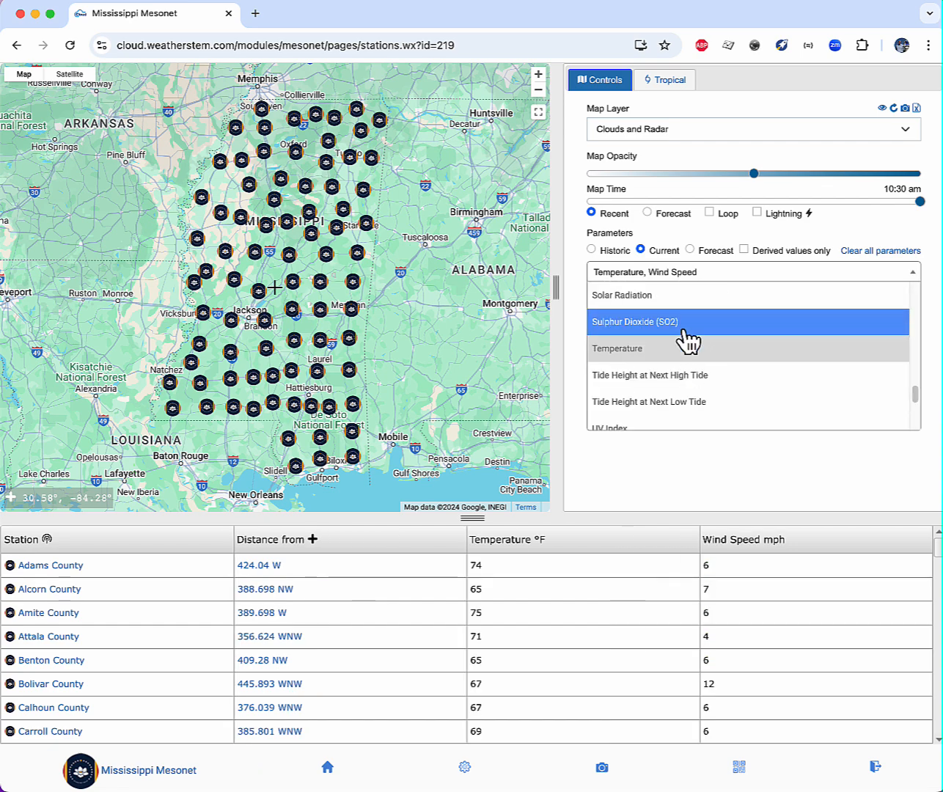
pyautogui.click(637, 323)
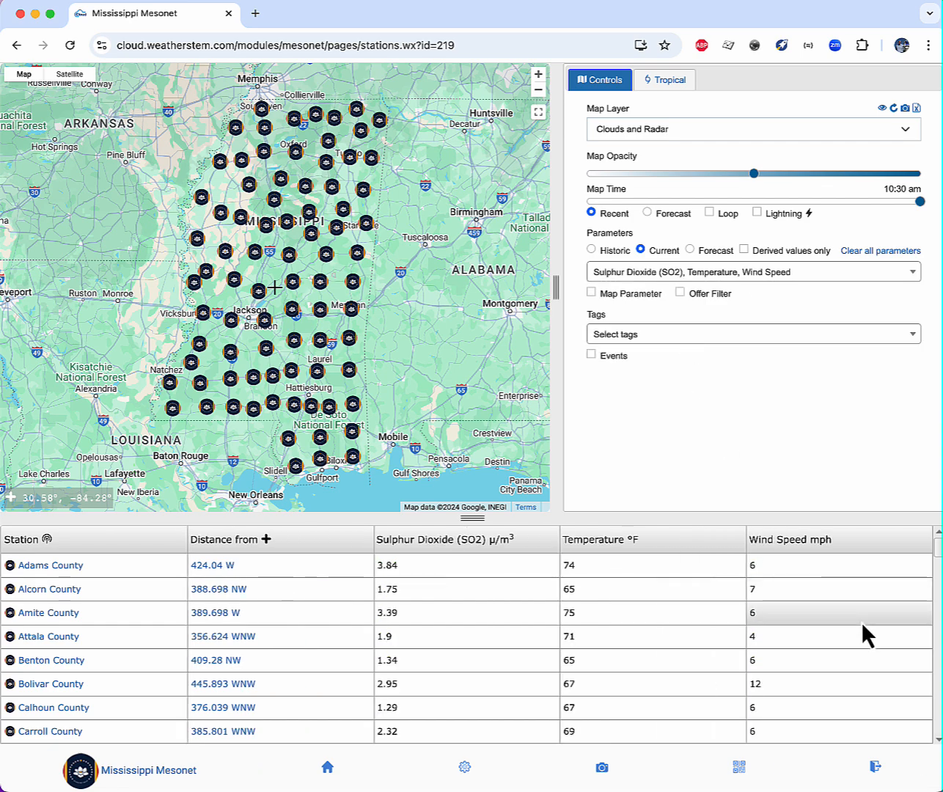
pyautogui.click(592, 292)
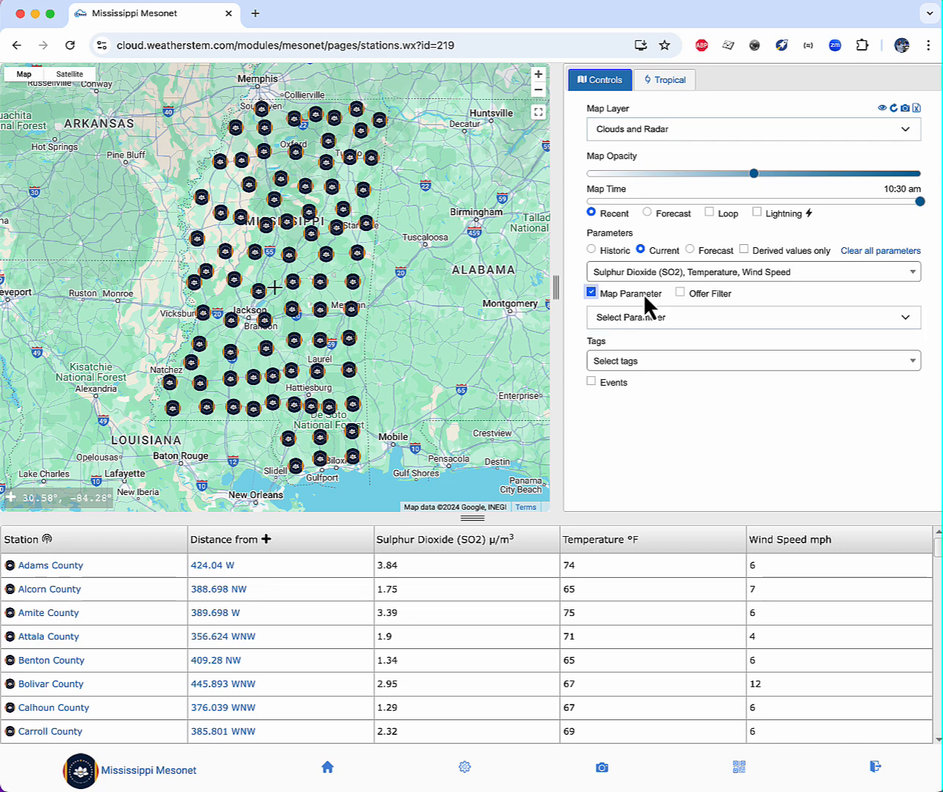
pyautogui.moveTo(813, 540)
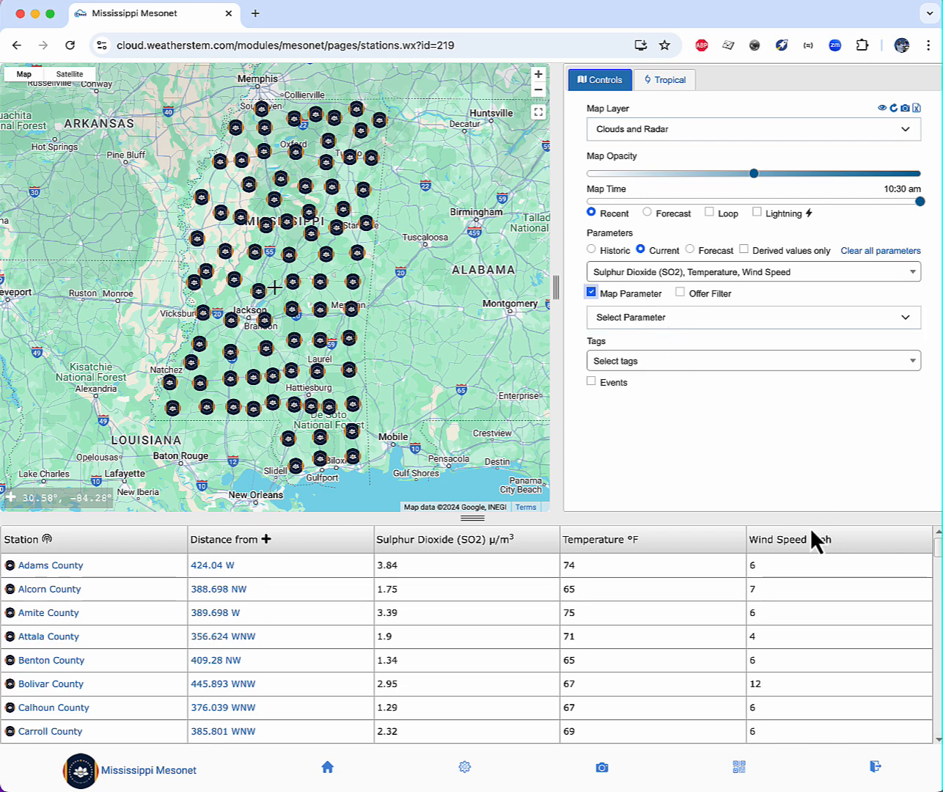
# Add the Population tag, turn on closest lightning, and set Temperature as the map parameter.
pyautogui.click(751, 360)
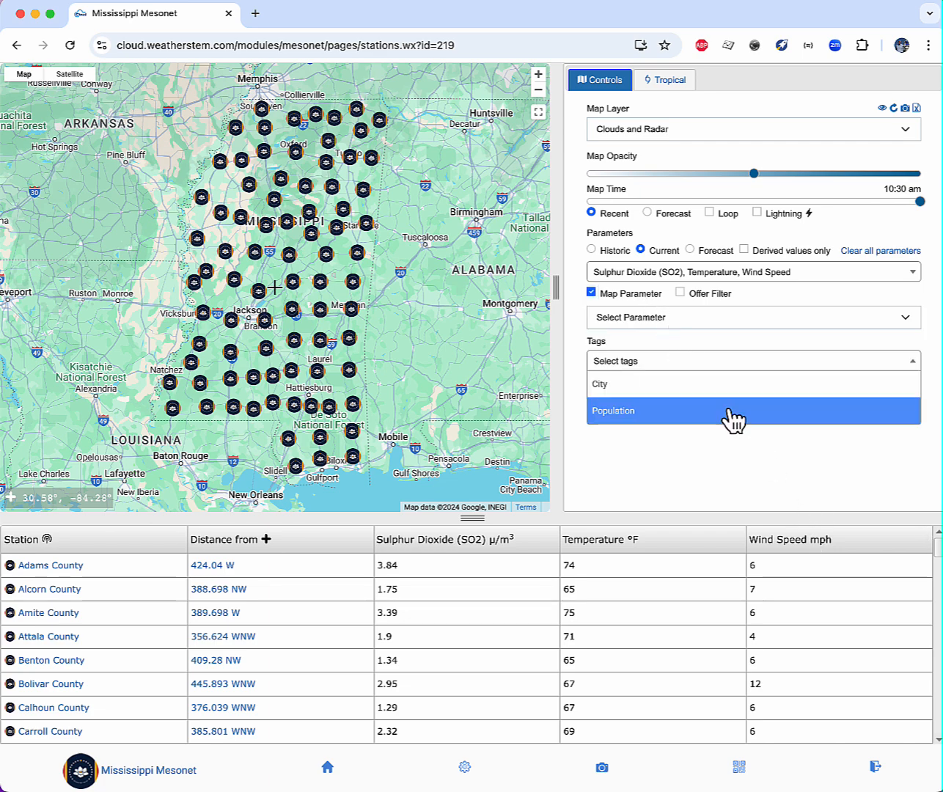
pyautogui.click(613, 411)
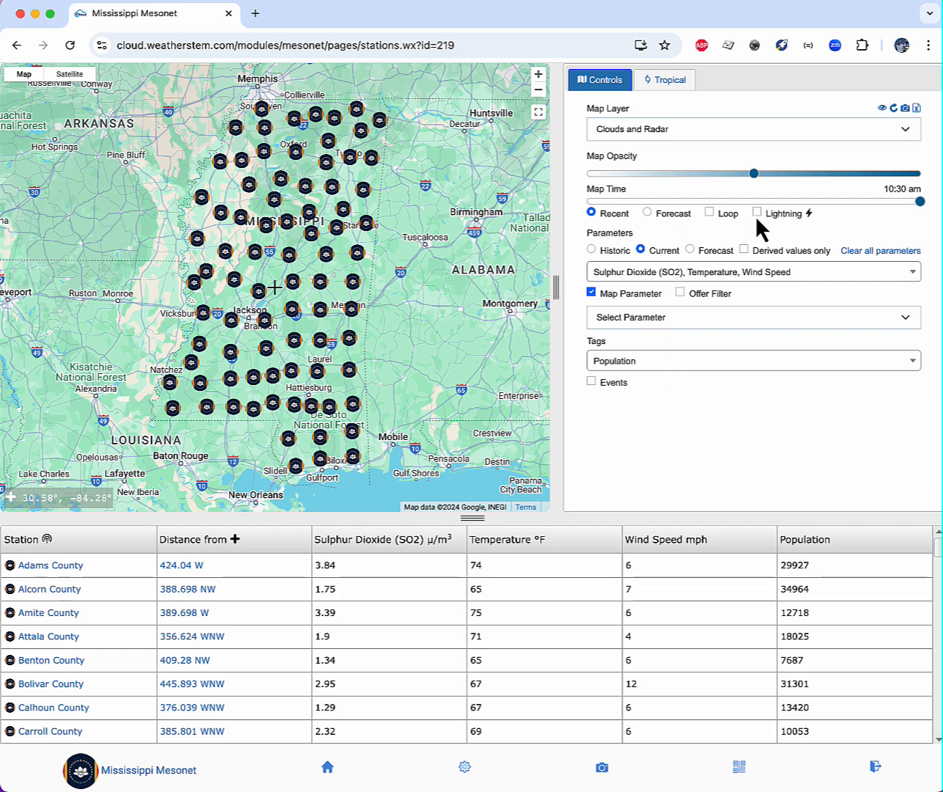
pyautogui.click(757, 213)
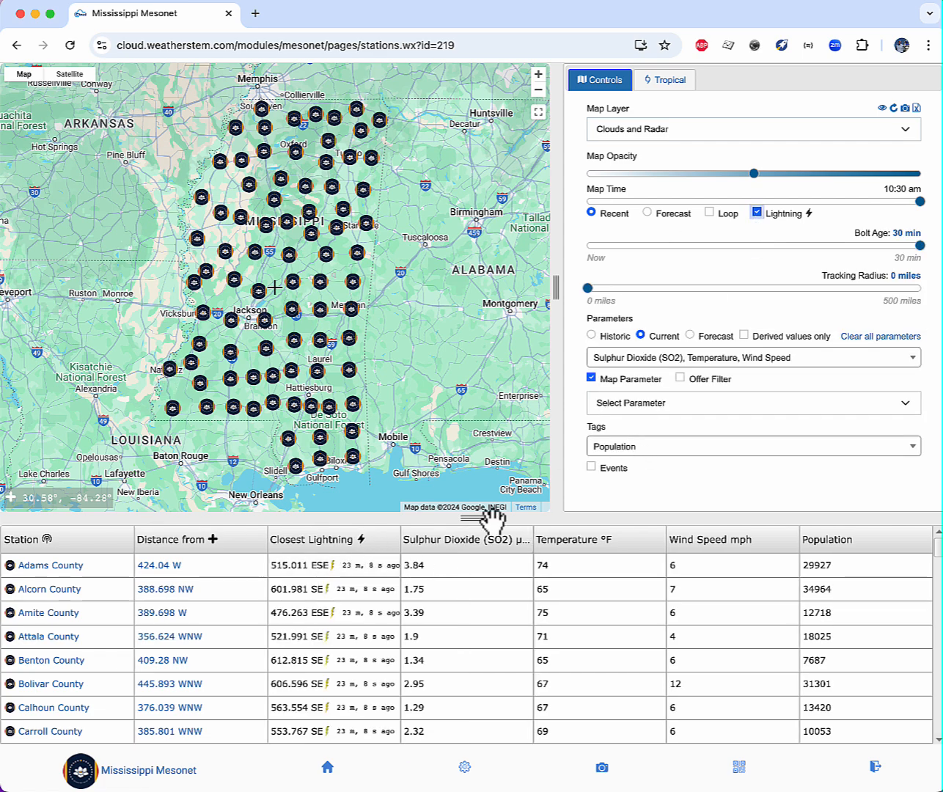
pyautogui.moveTo(710, 412)
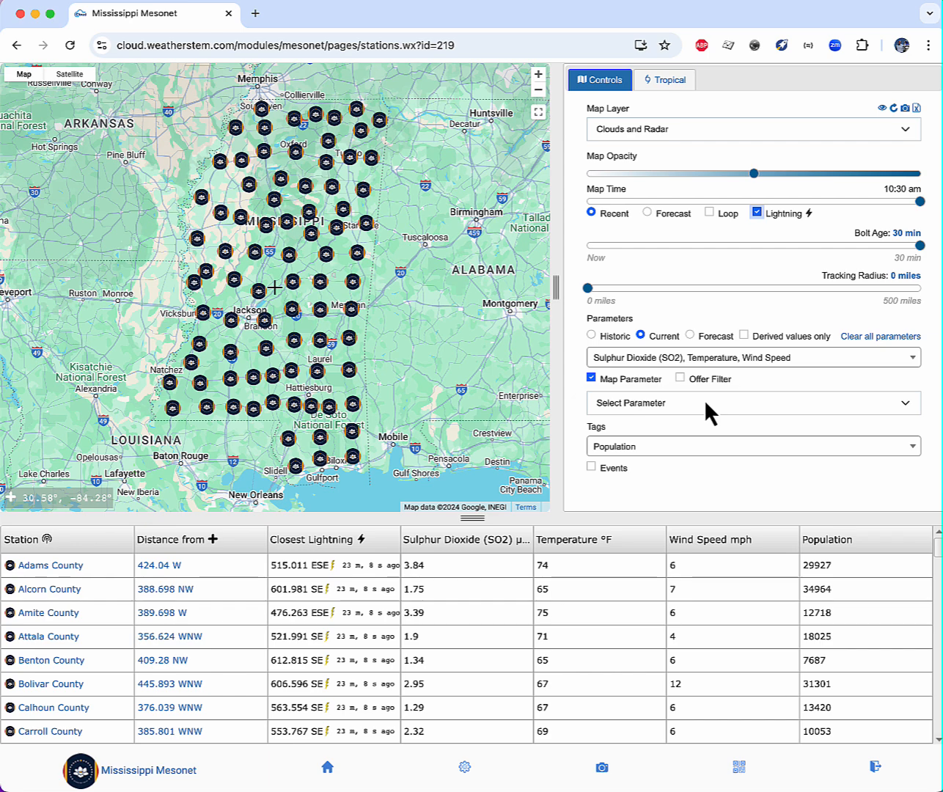
pyautogui.click(747, 402)
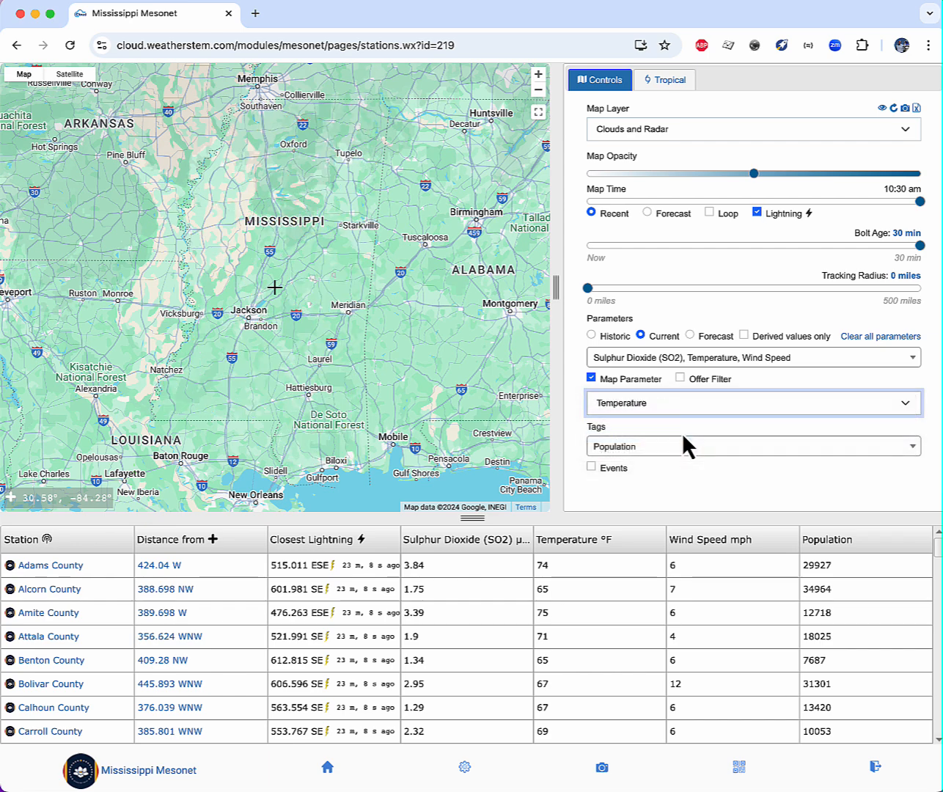